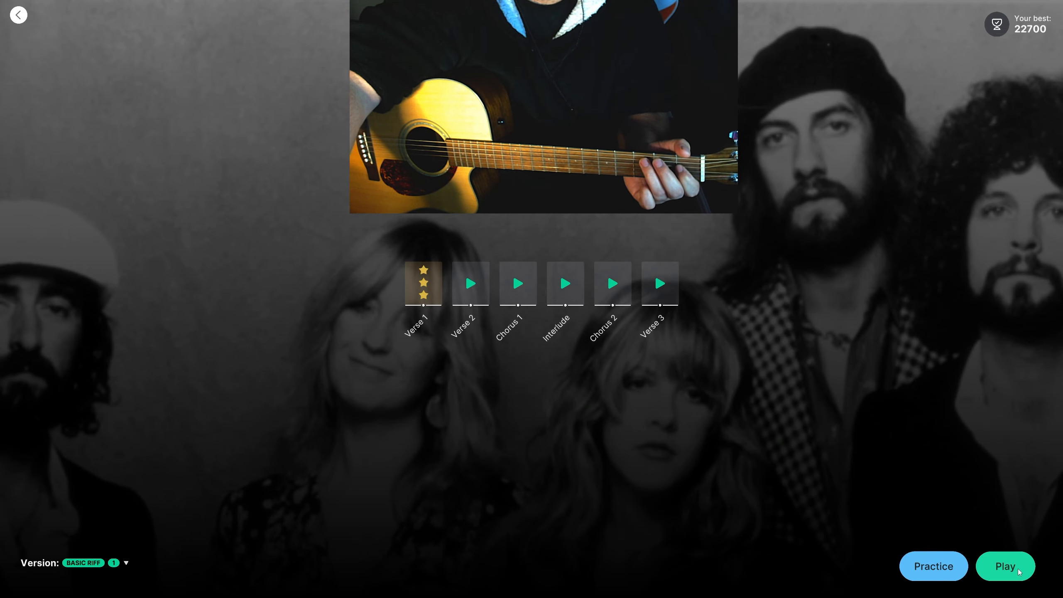
Step: Start playing Verse 1 of the Fleetwood Mac song's basic riff on the note highway
click(1005, 567)
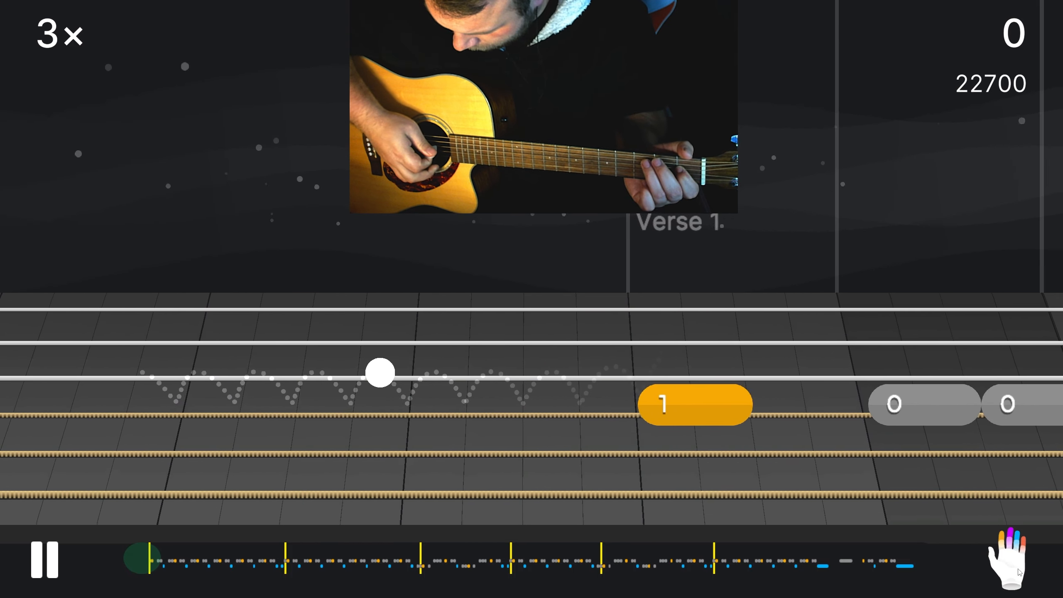